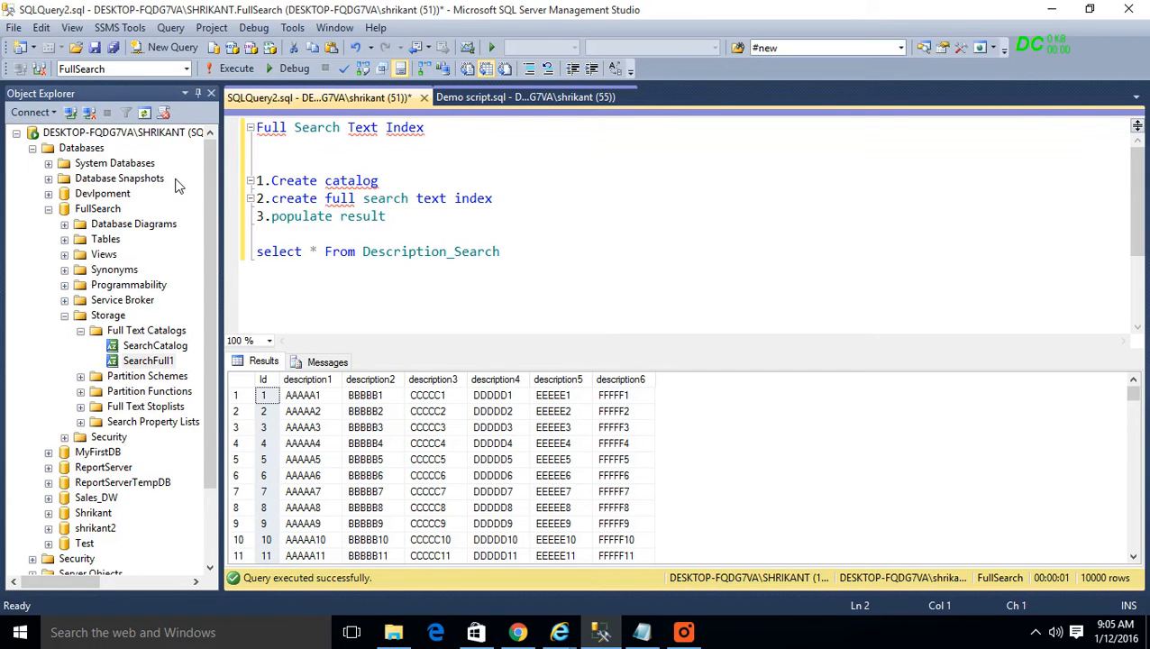
Review the step list query and the Demo script query before working on the catalogs
click(256, 145)
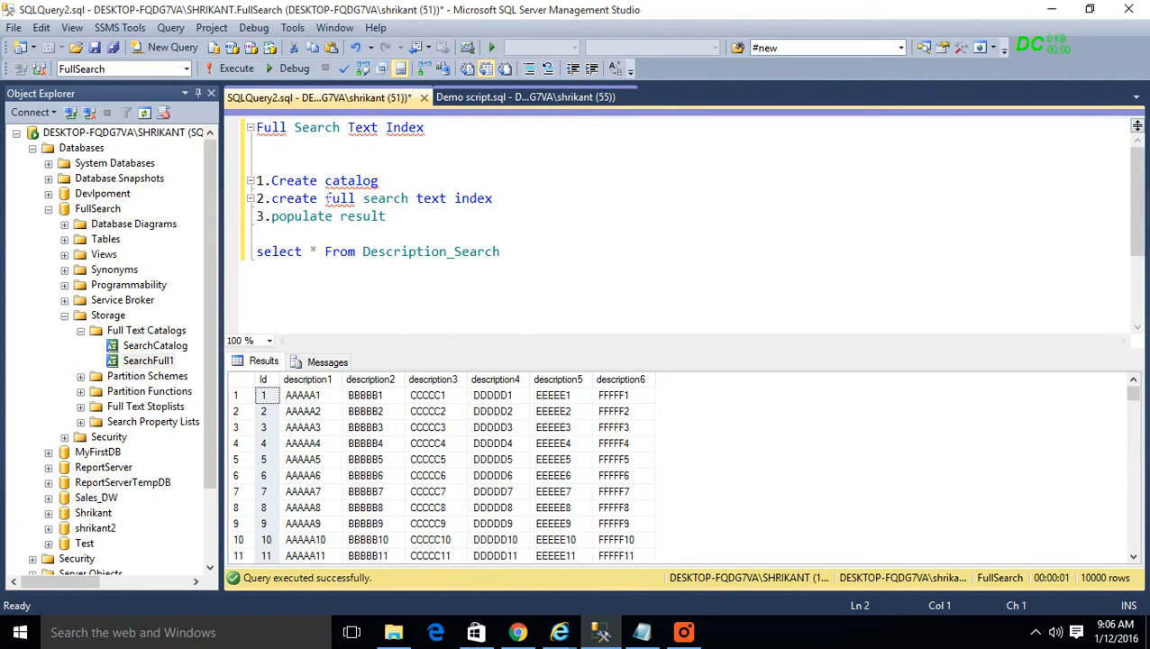
click(261, 144)
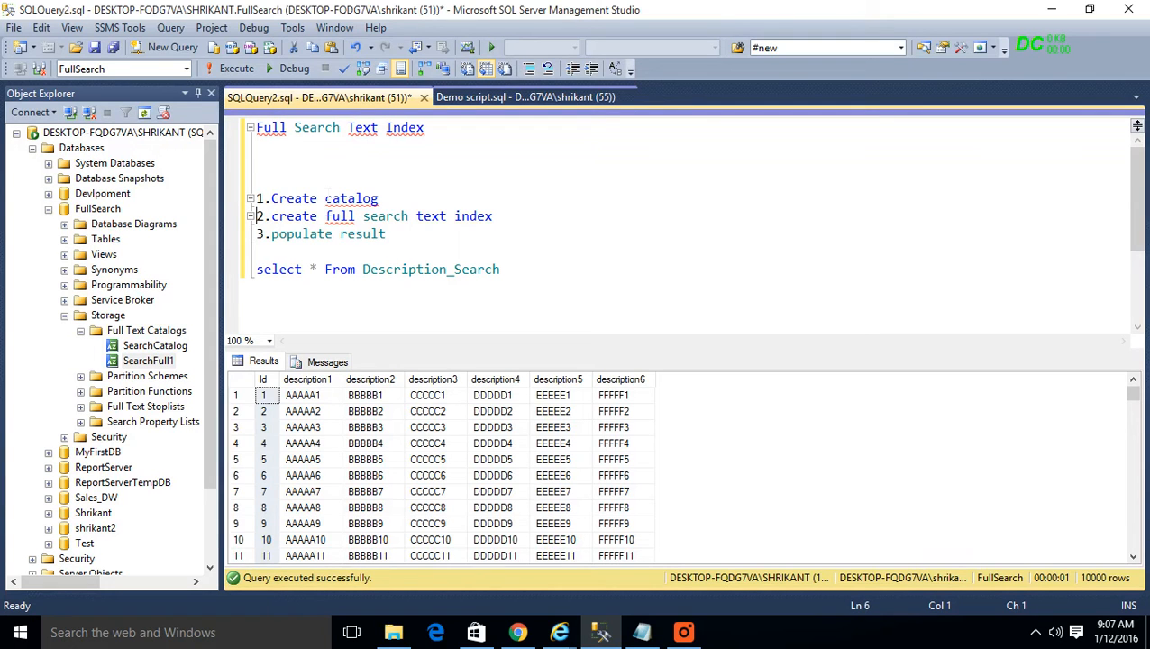
click(258, 235)
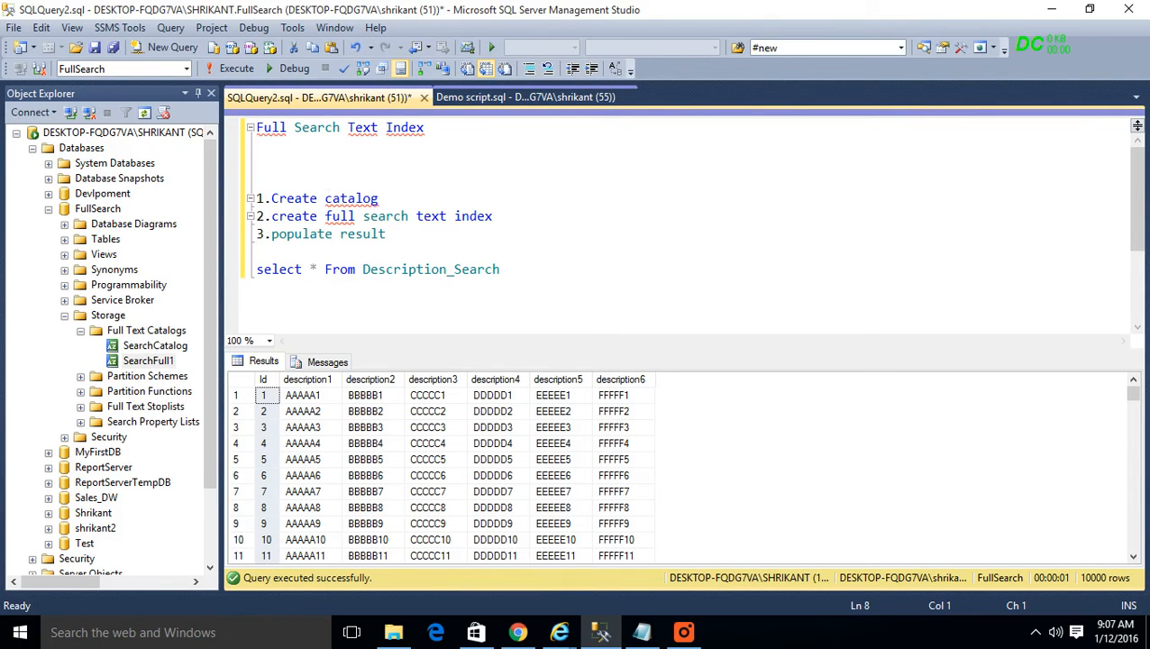
click(526, 98)
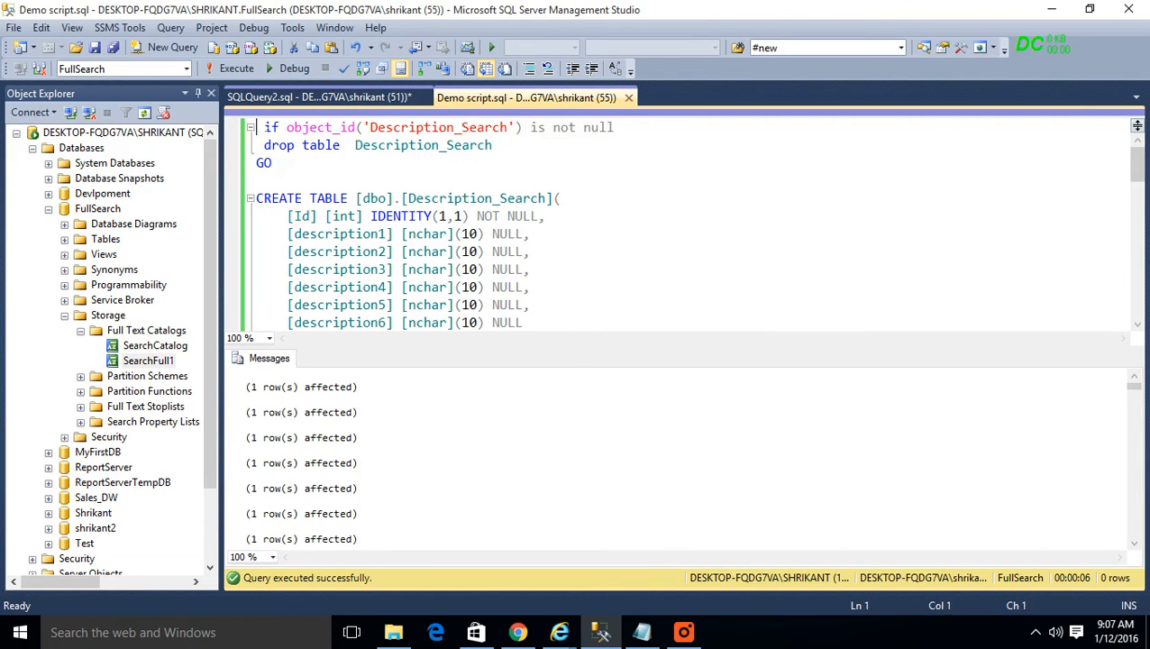
click(236, 68)
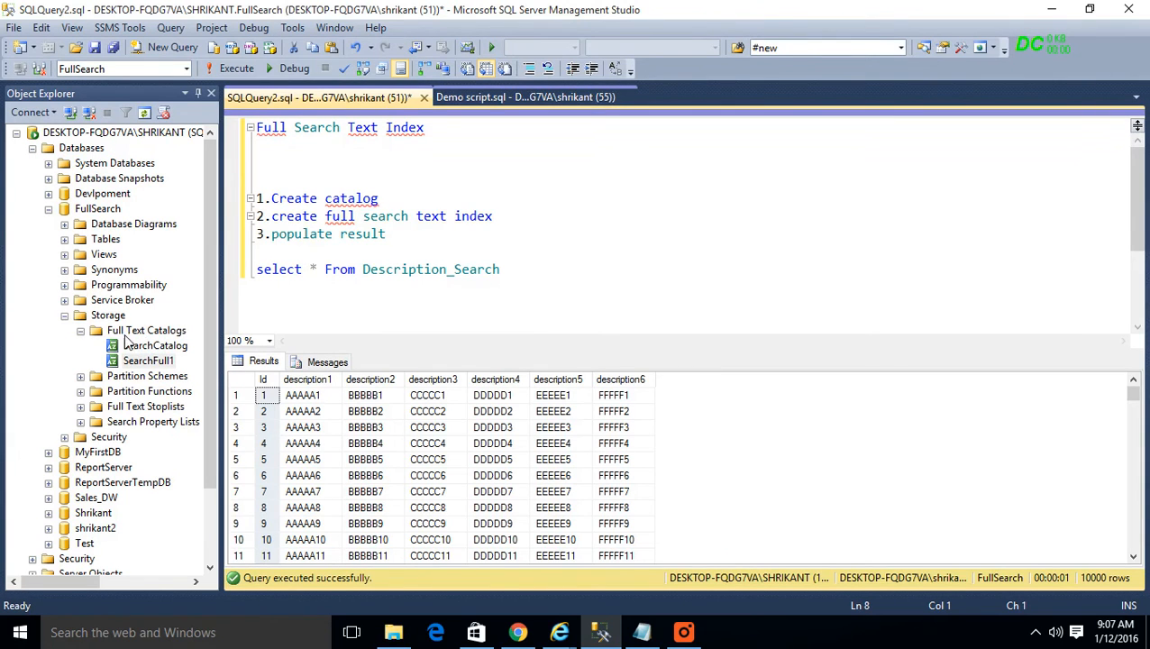
Delete the SearchCatalog and SearchFull1 full-text catalogs from the FullSearch database
right_click(153, 346)
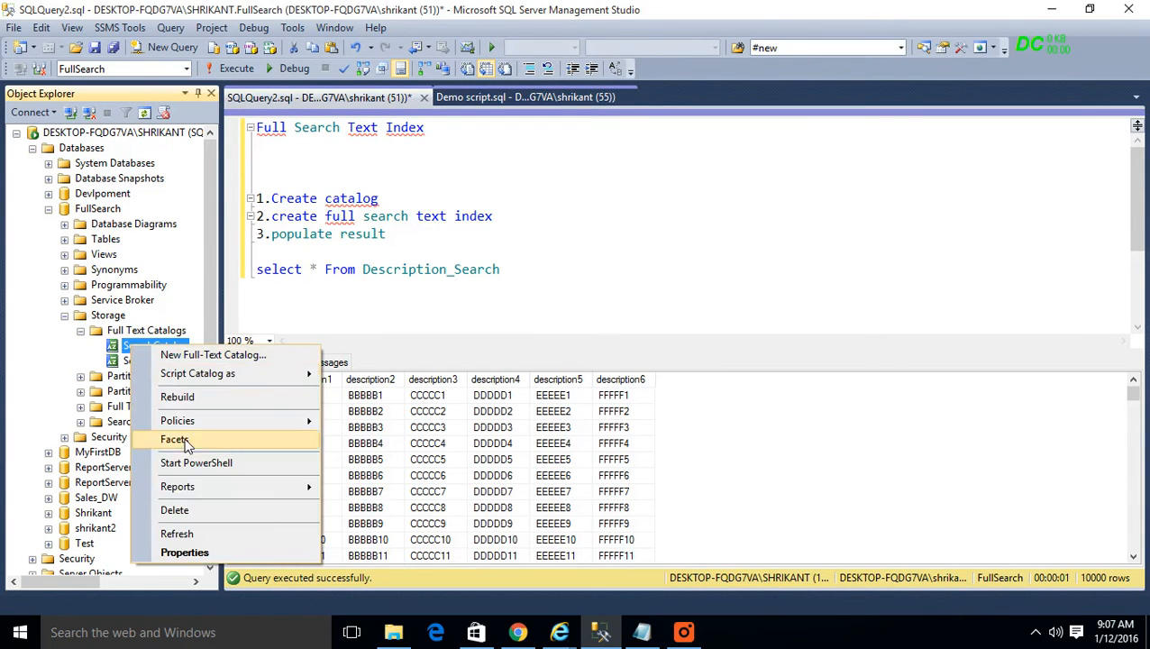
click(175, 508)
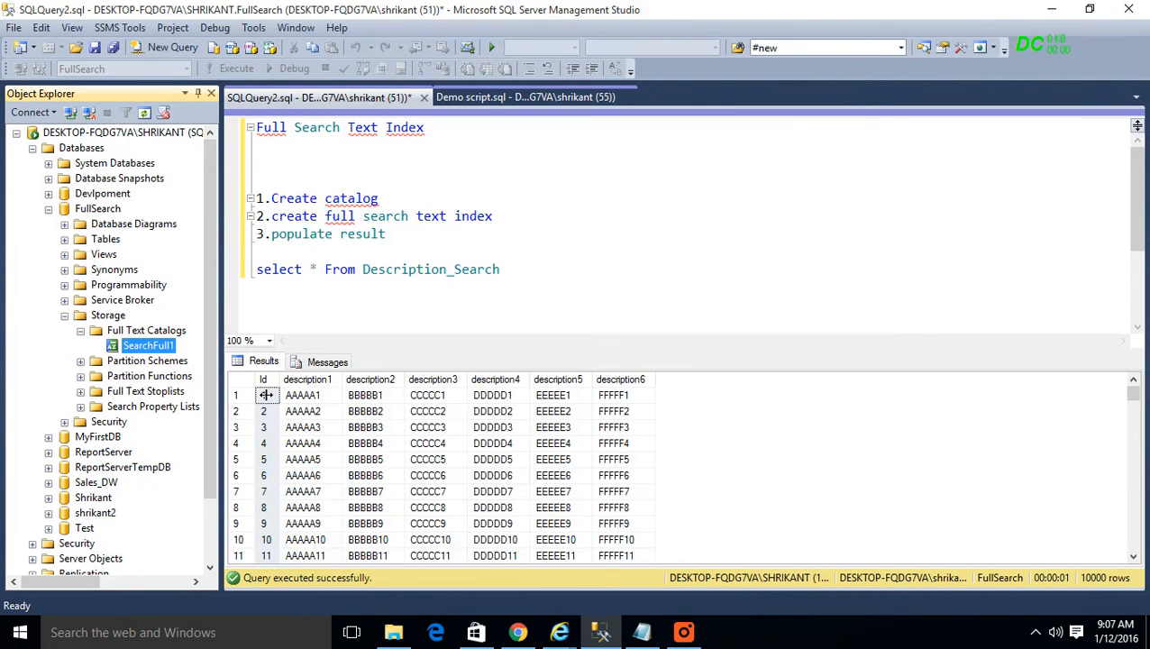
right_click(148, 346)
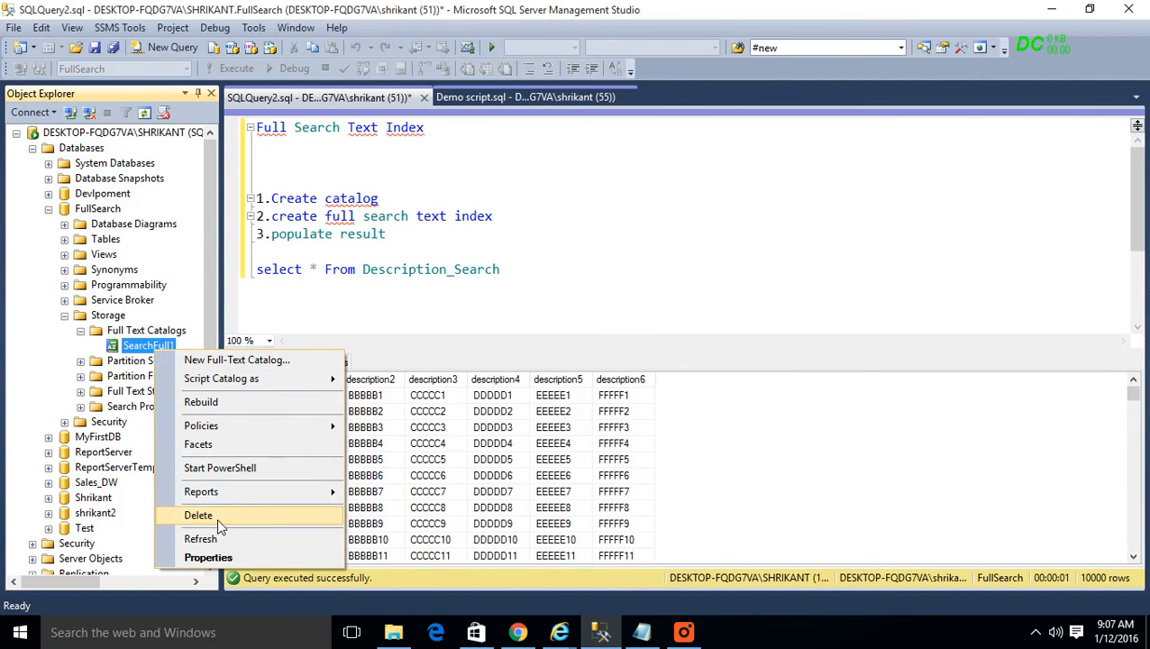
click(198, 516)
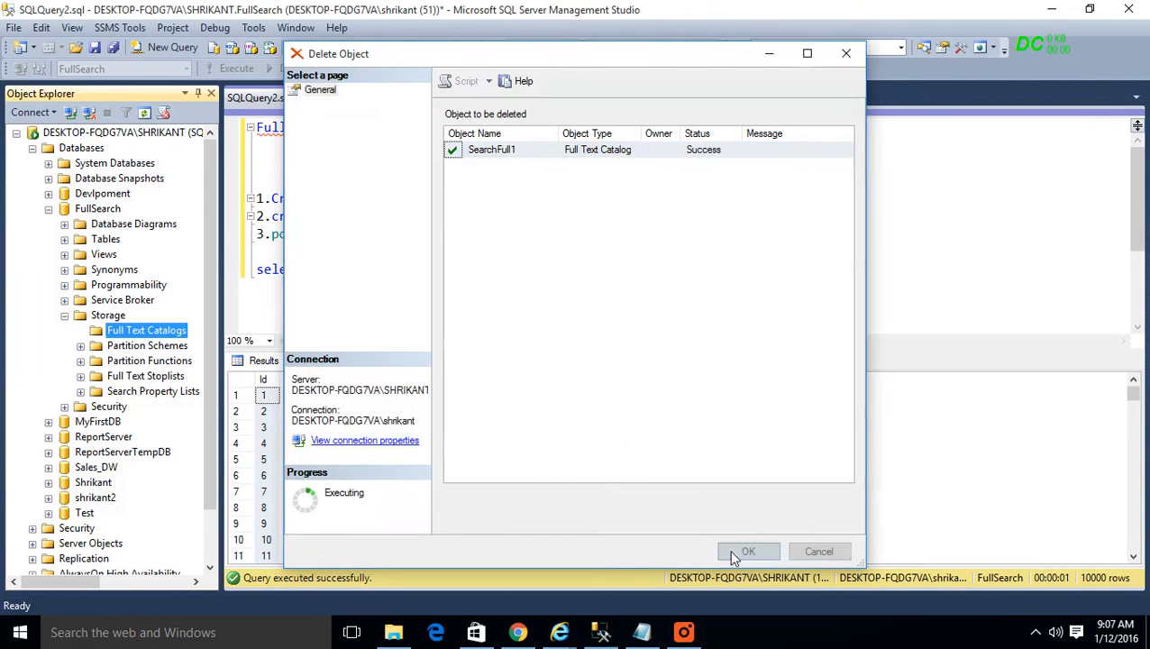
click(748, 552)
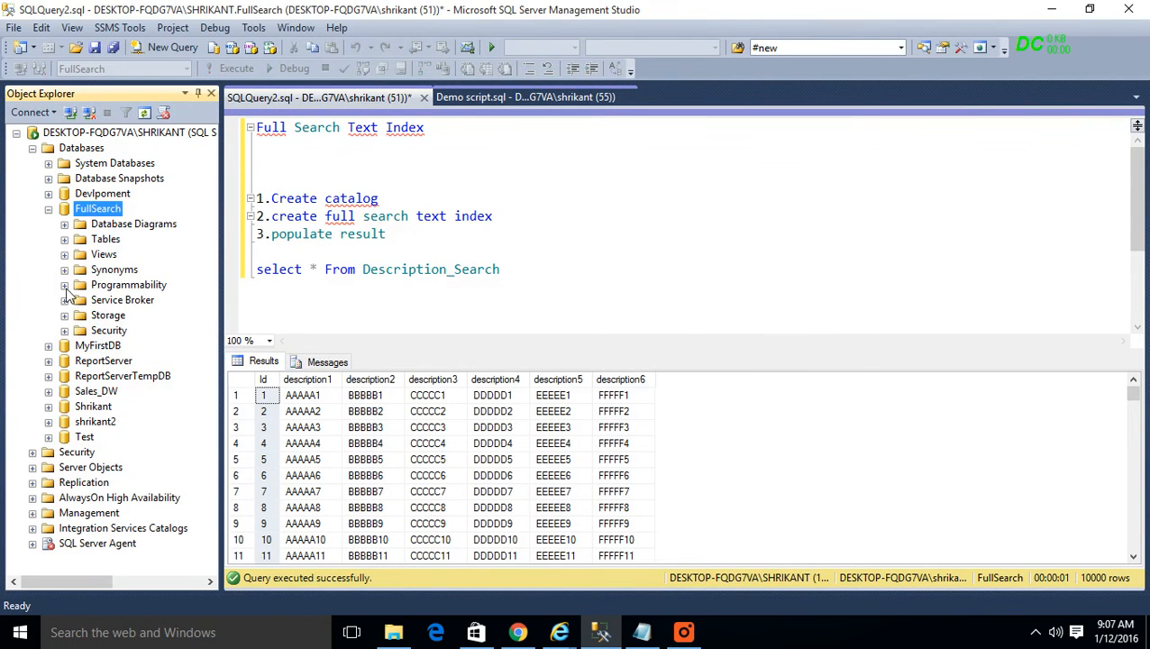
click(65, 313)
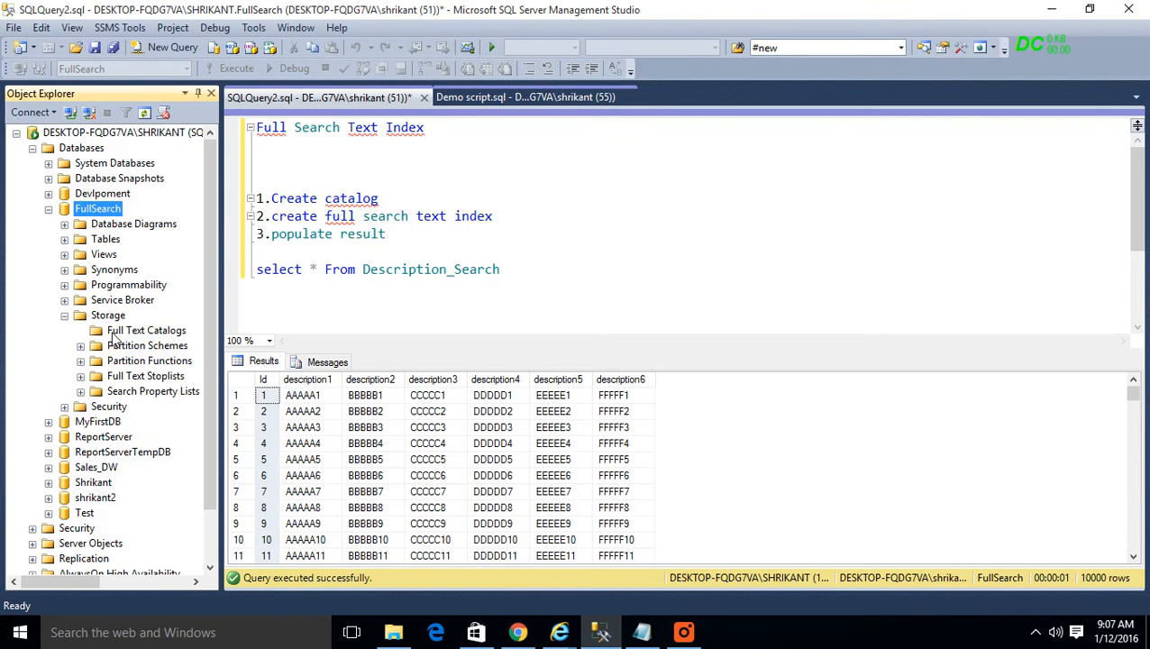
Start a New Full-Text Catalog under Full Text Catalogs and name it FullSearch
right_click(146, 330)
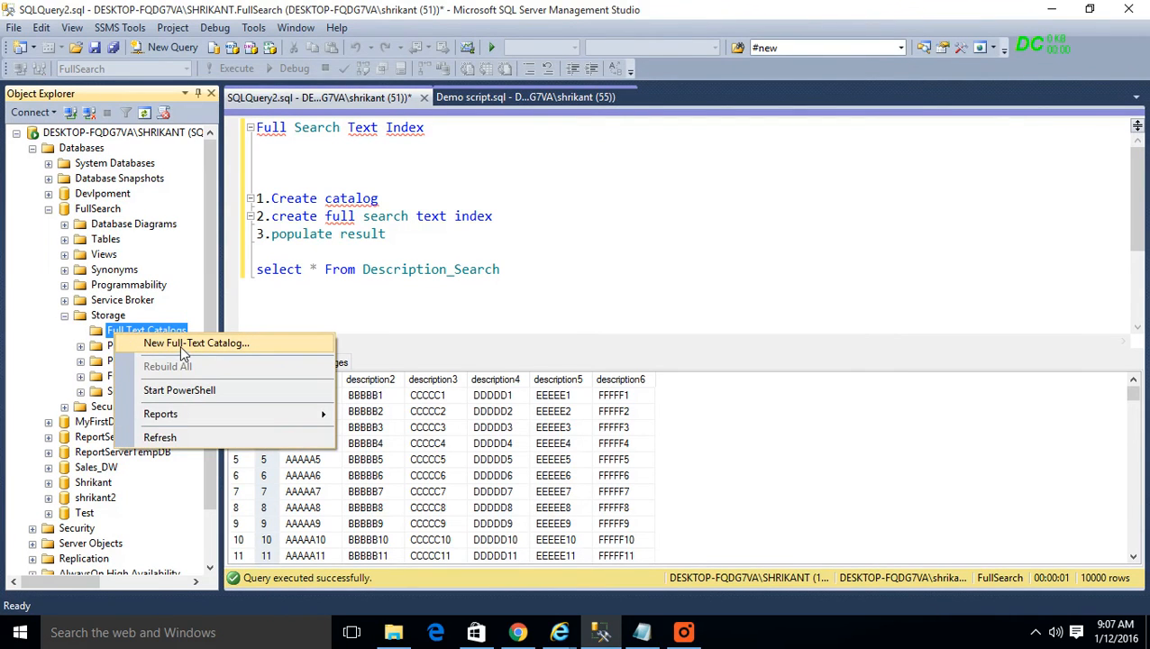
click(195, 342)
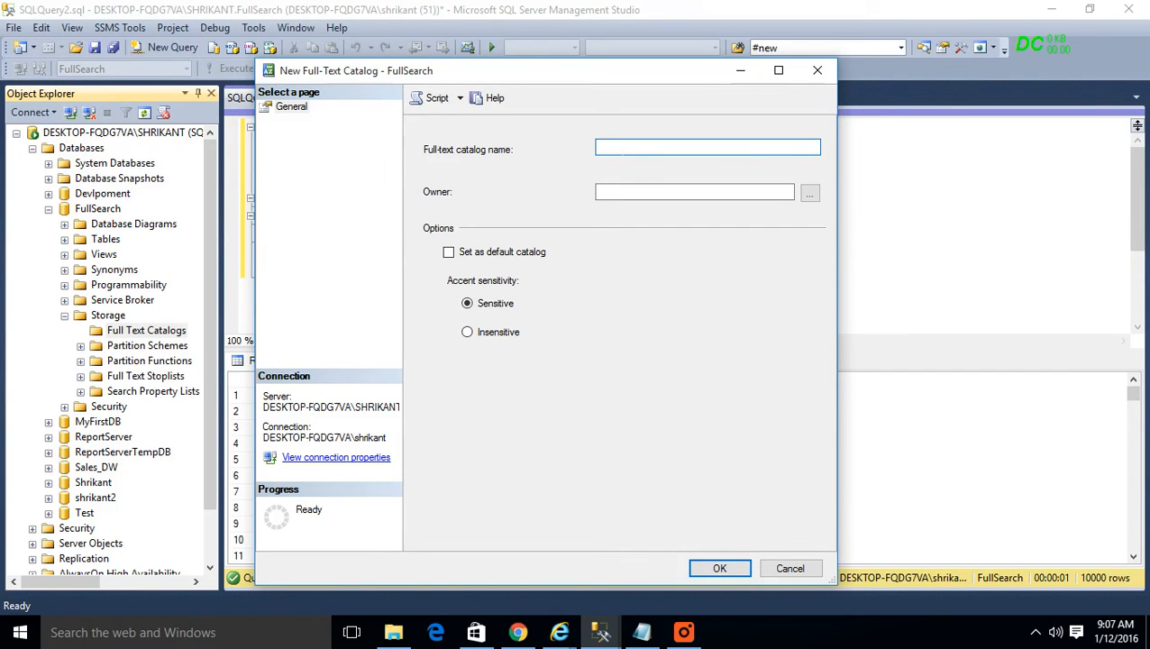
text(FullS)
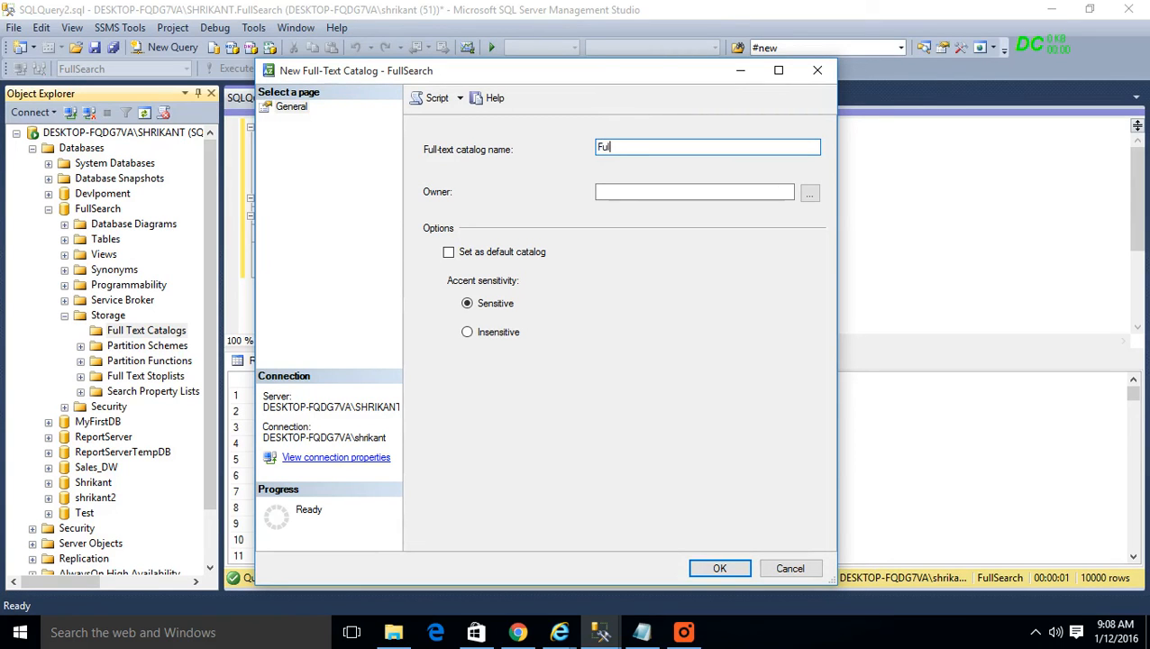
text(lSearch)
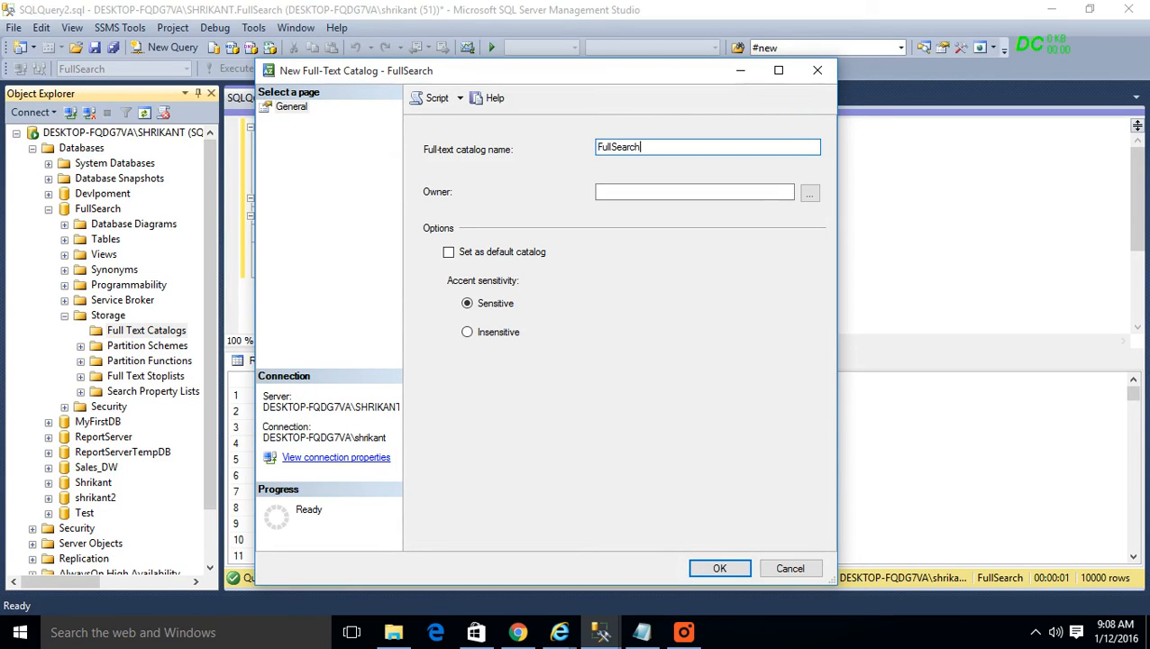
click(694, 191)
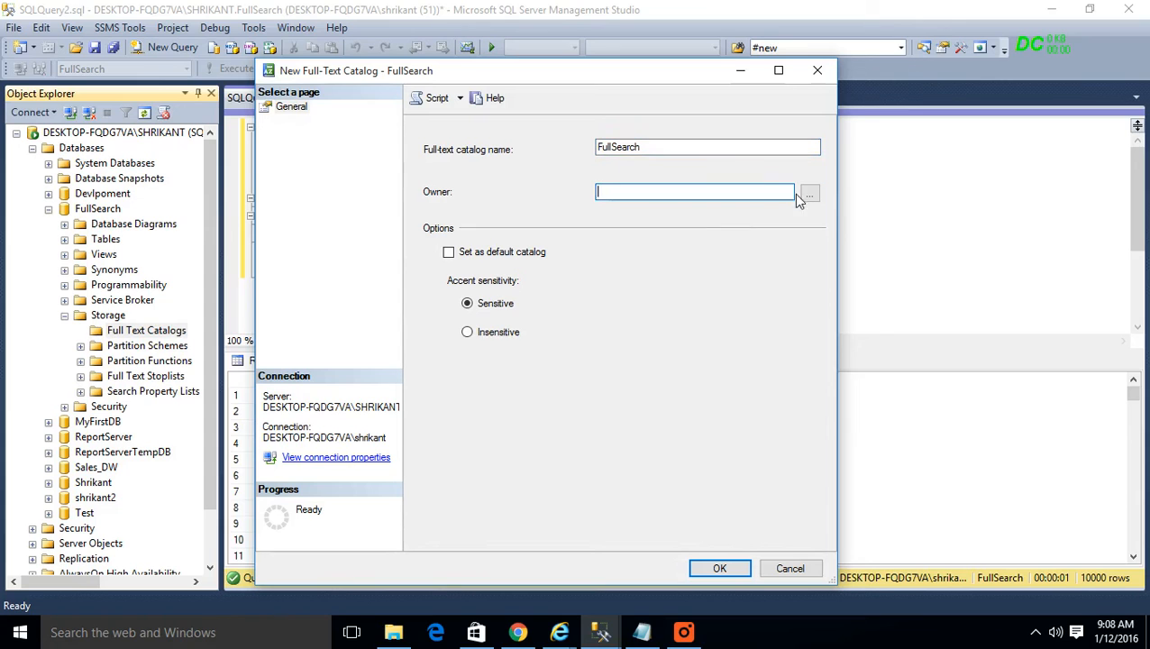
click(808, 191)
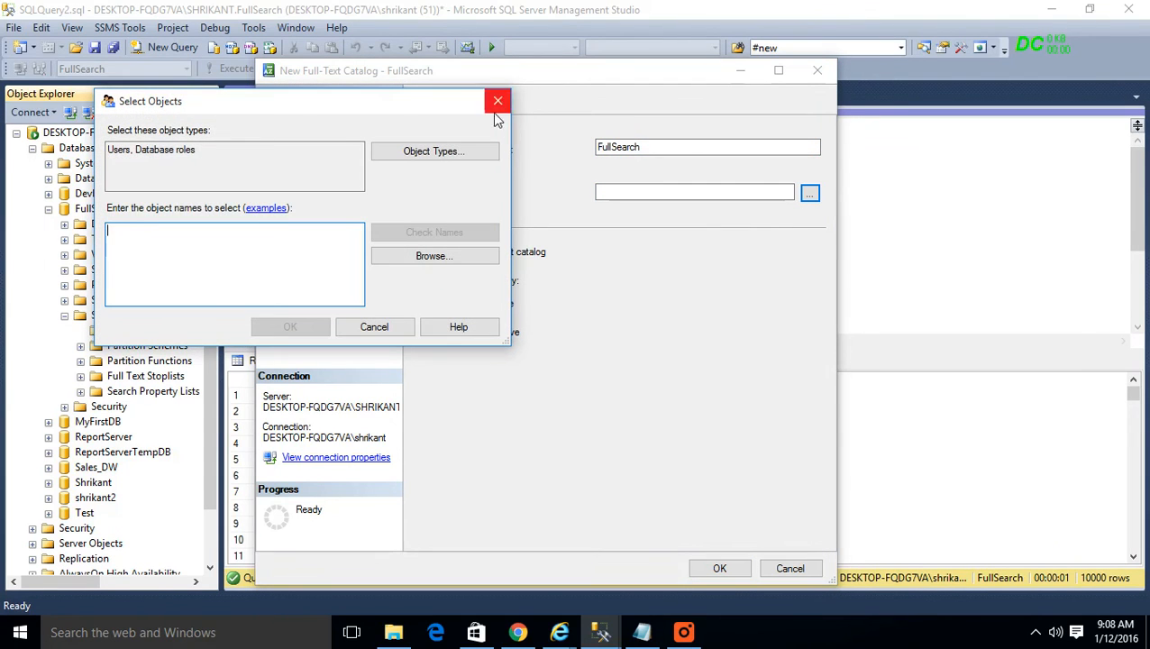
click(498, 101)
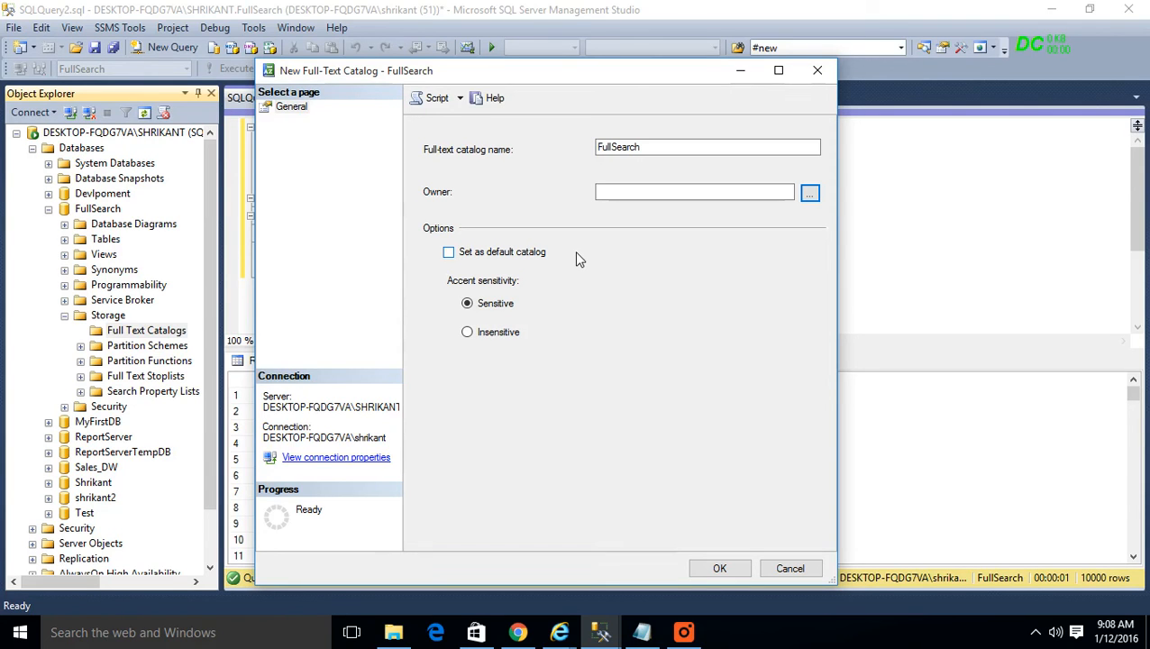
mouse_move(591, 278)
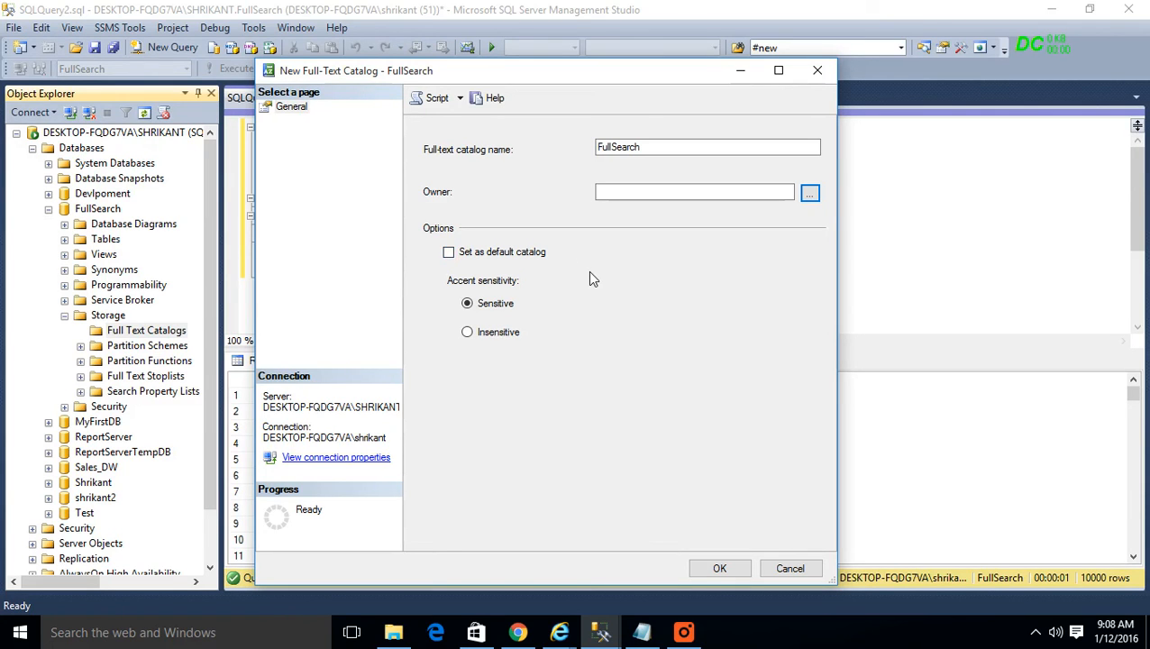
mouse_move(472, 288)
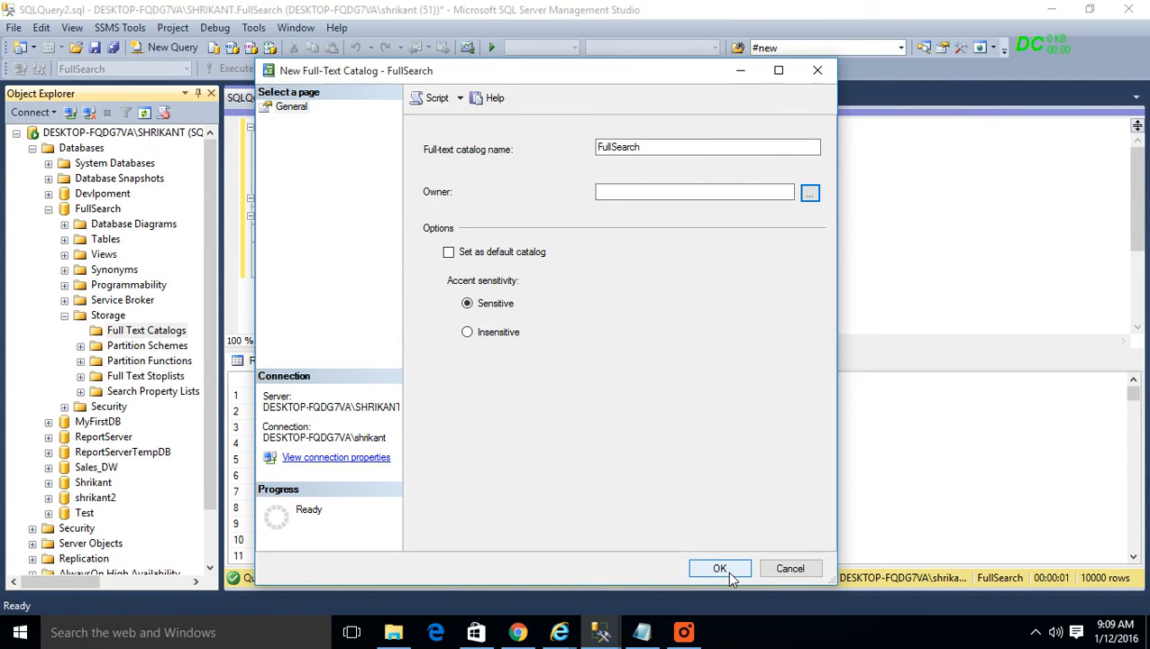
Confirm OK to create the FullSearch catalog and switch to the Demo script.sql query
click(719, 568)
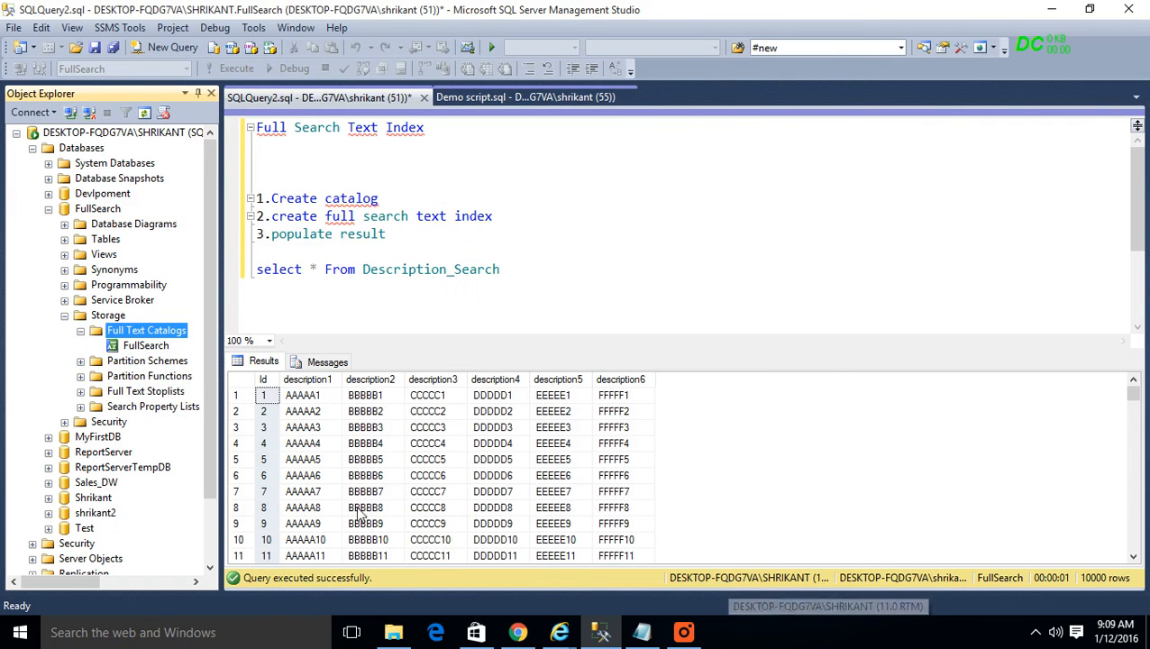
right_click(146, 330)
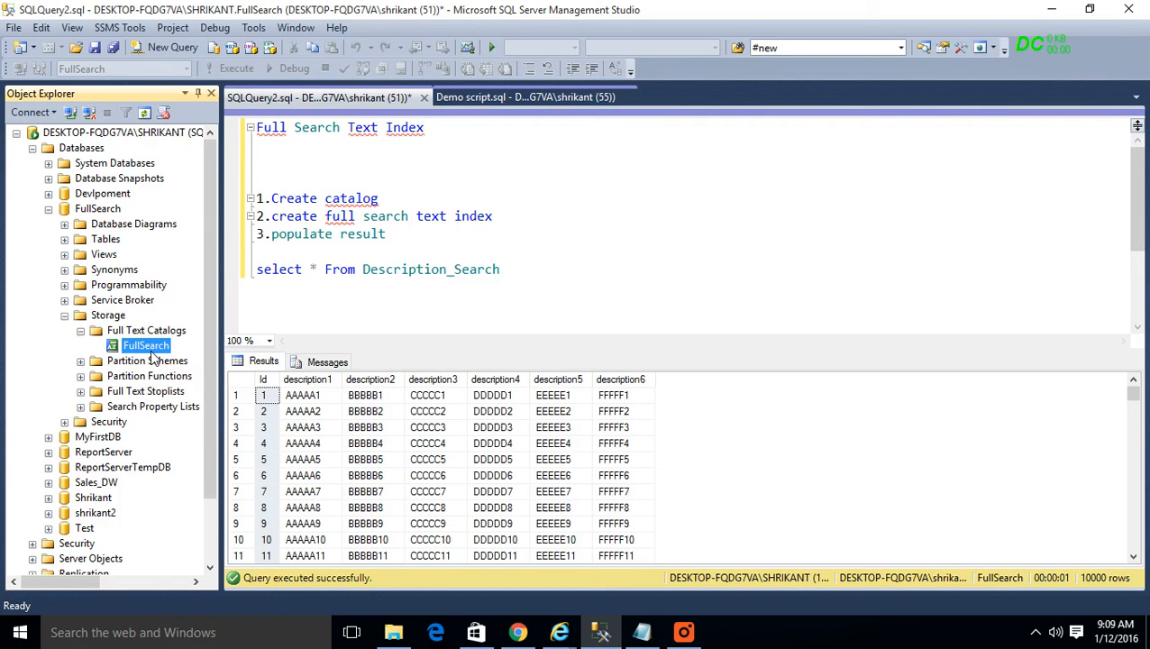
mouse_move(526, 97)
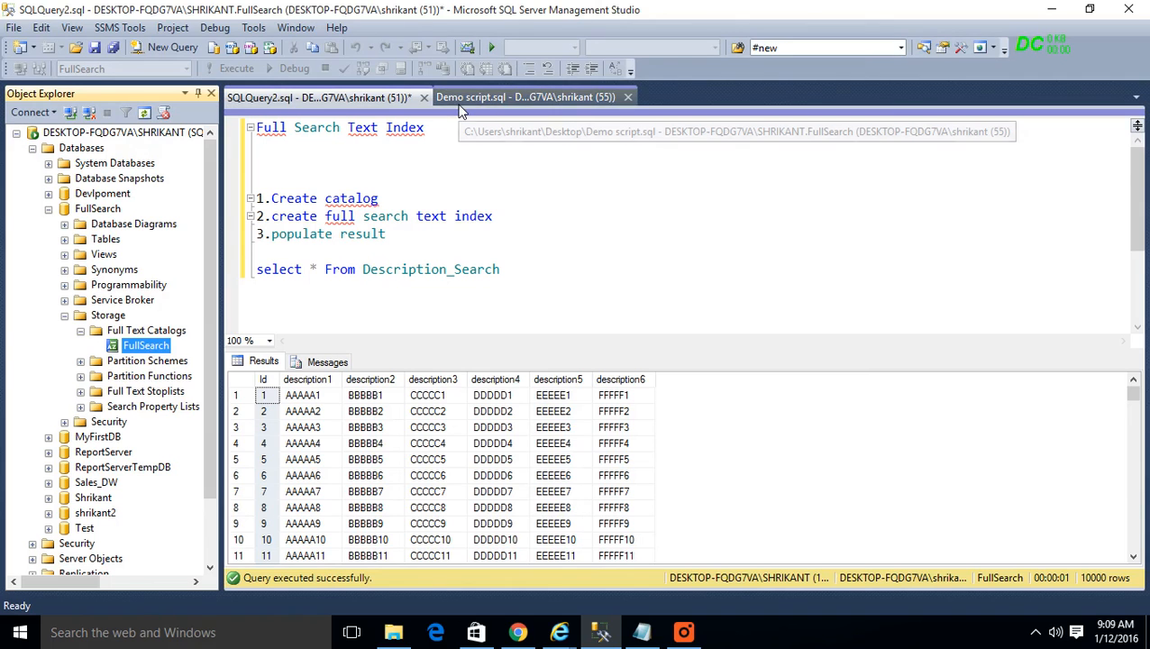
click(526, 98)
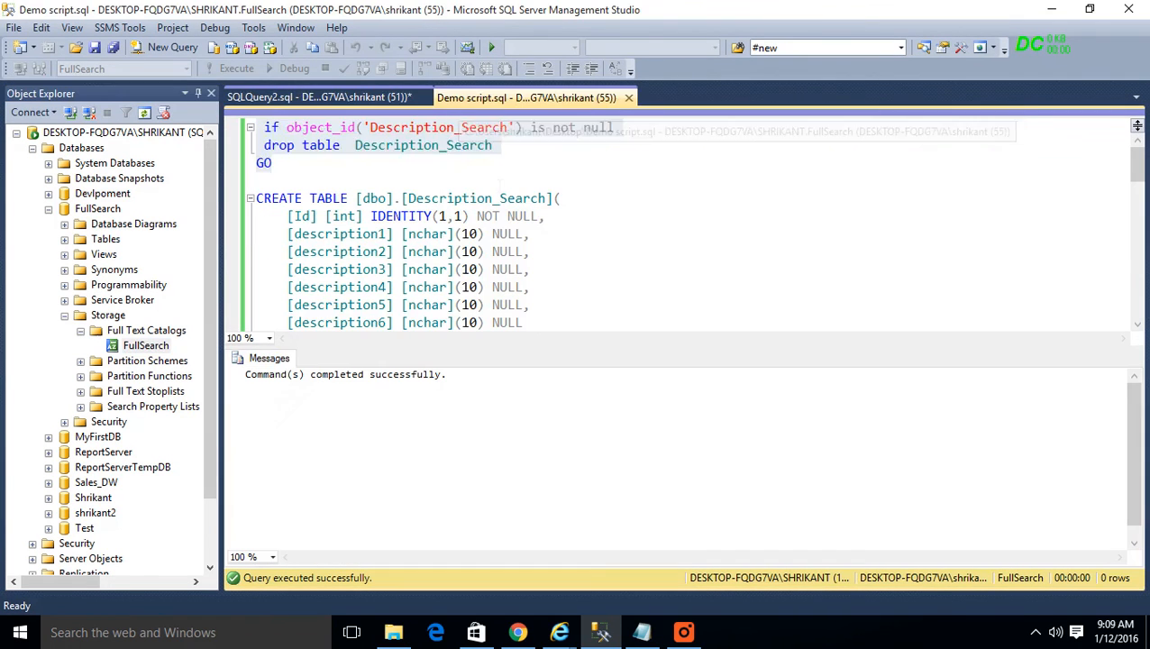